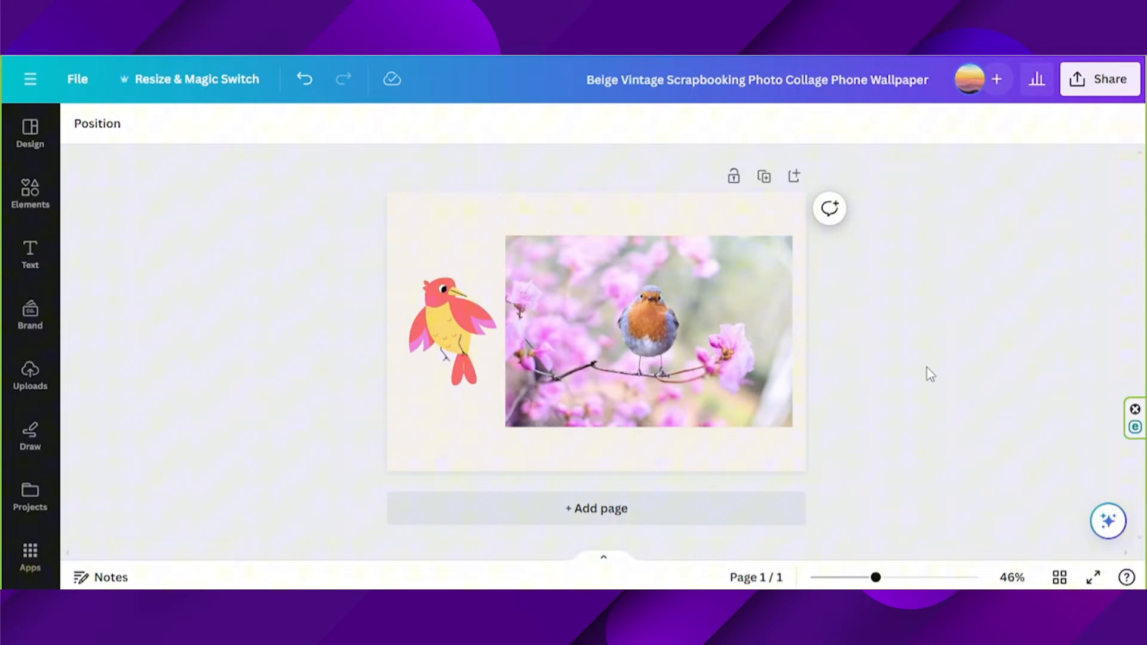
Select the cartoon bird and bring up its coral colour swatch for recolouring.
left_click(445, 329)
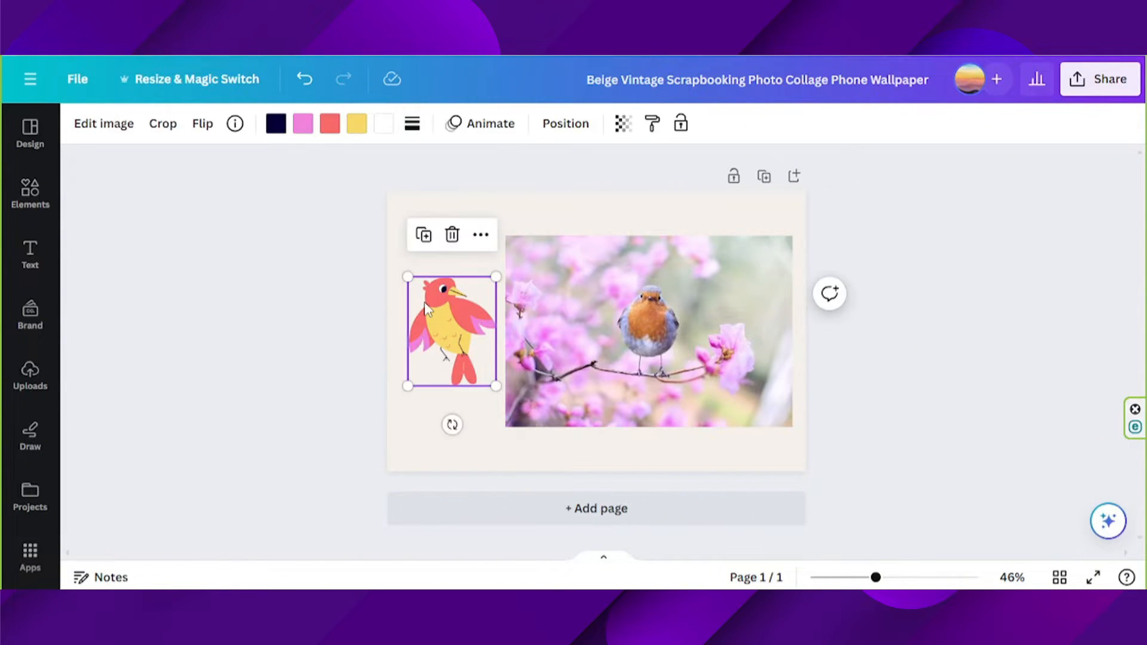
mouse_move(459, 349)
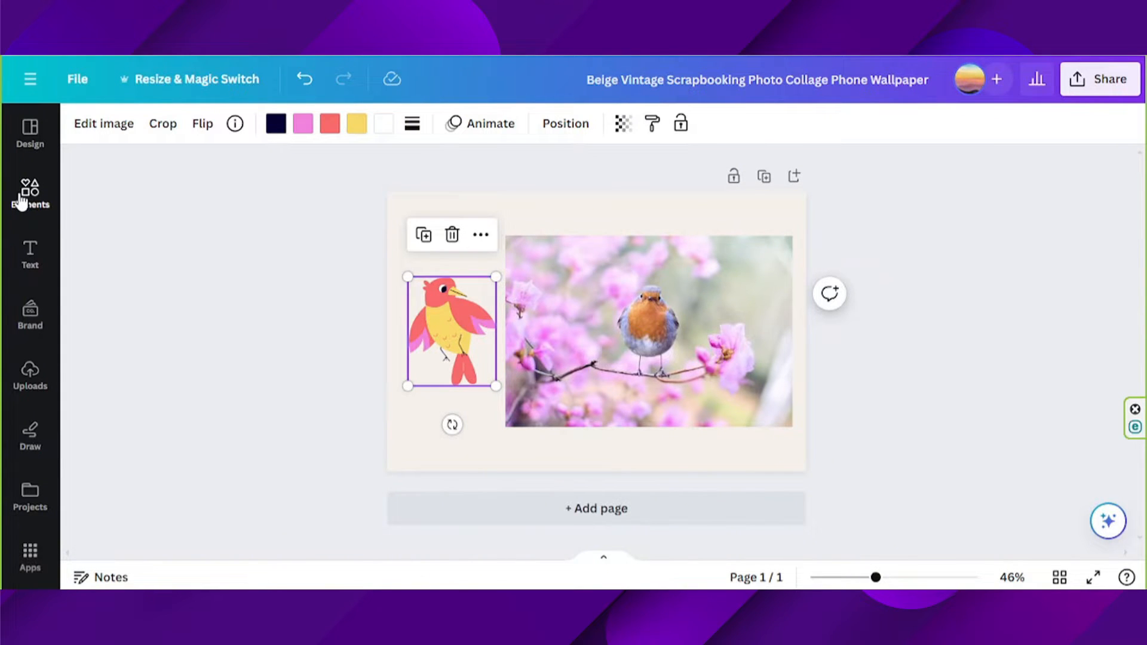
left_click(30, 191)
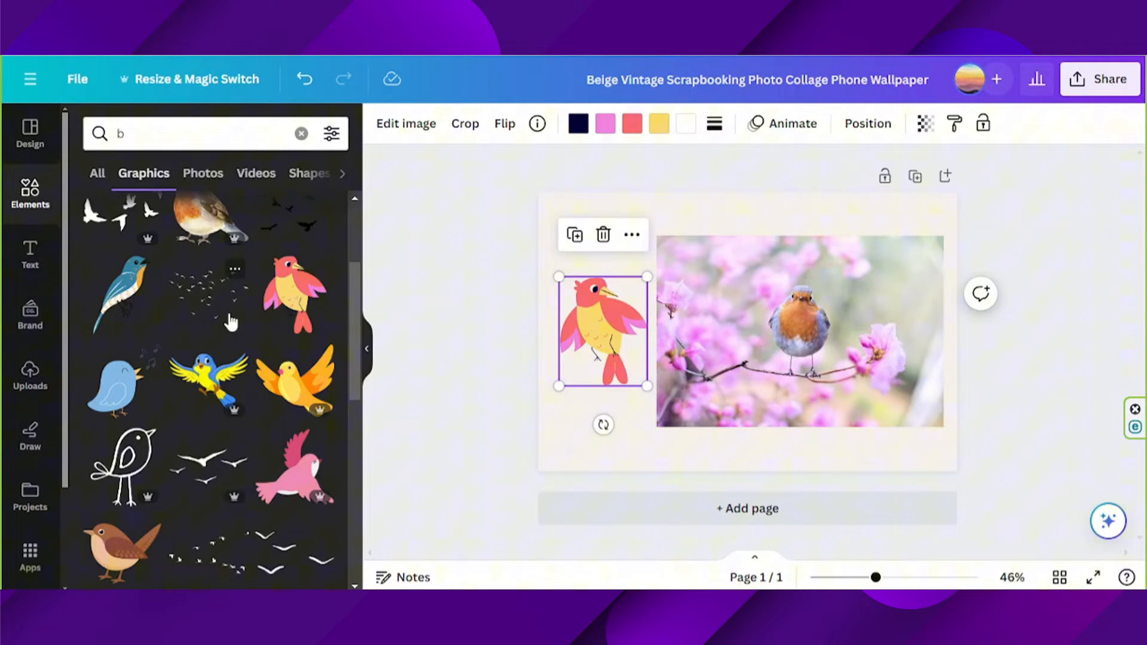
mouse_move(317, 454)
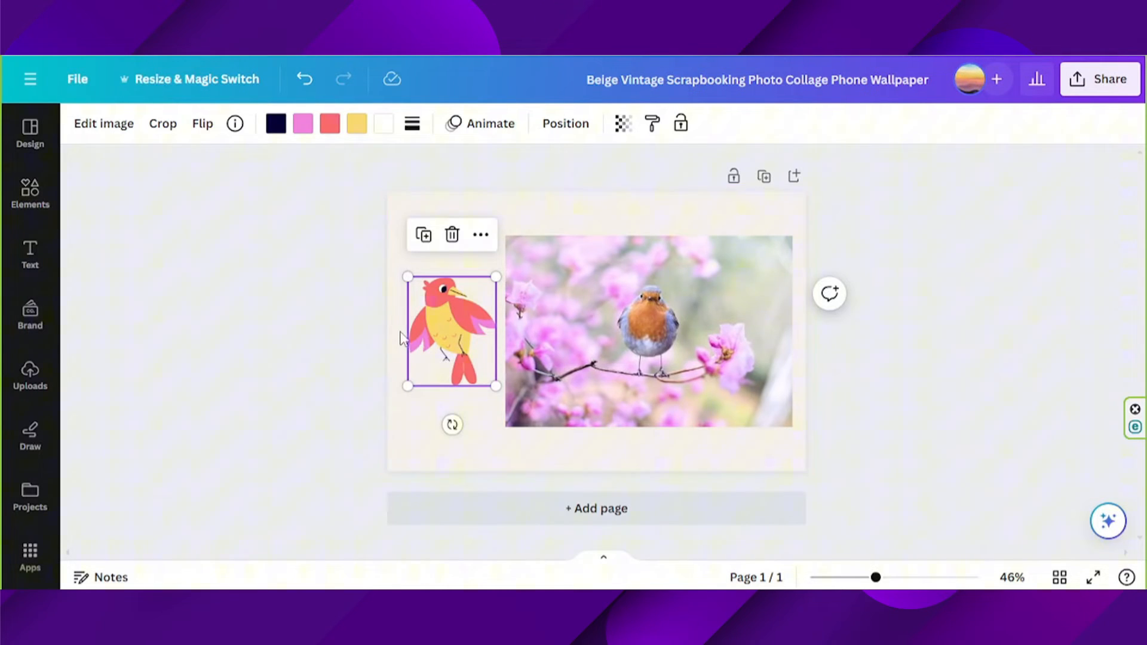
mouse_move(304, 123)
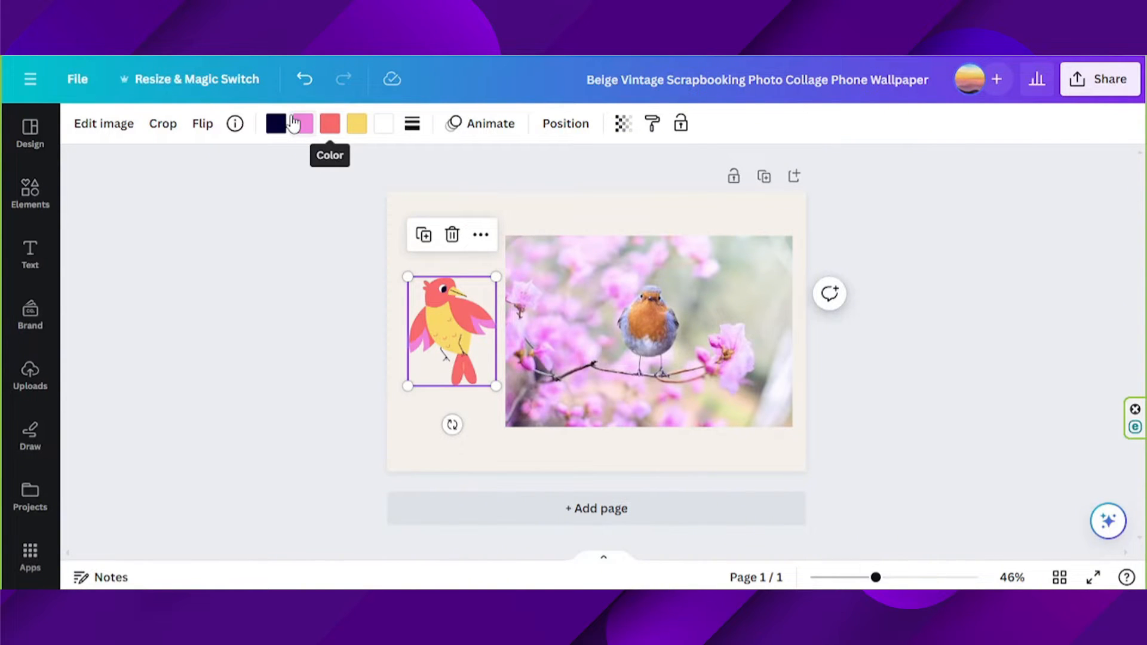
mouse_move(435, 359)
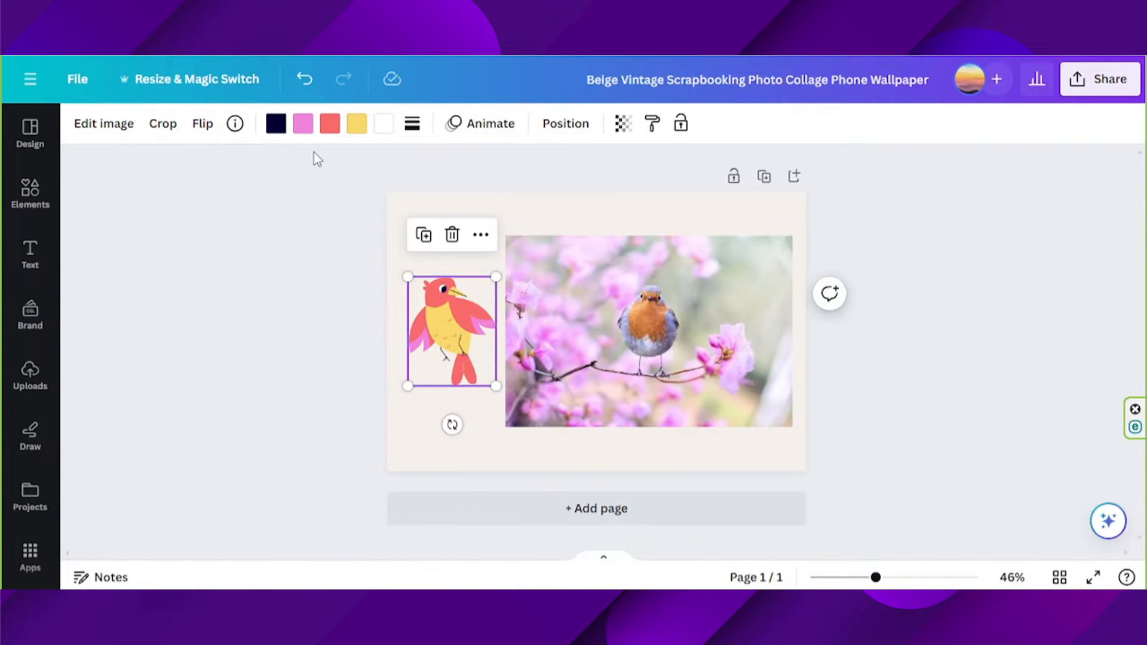
left_click(329, 123)
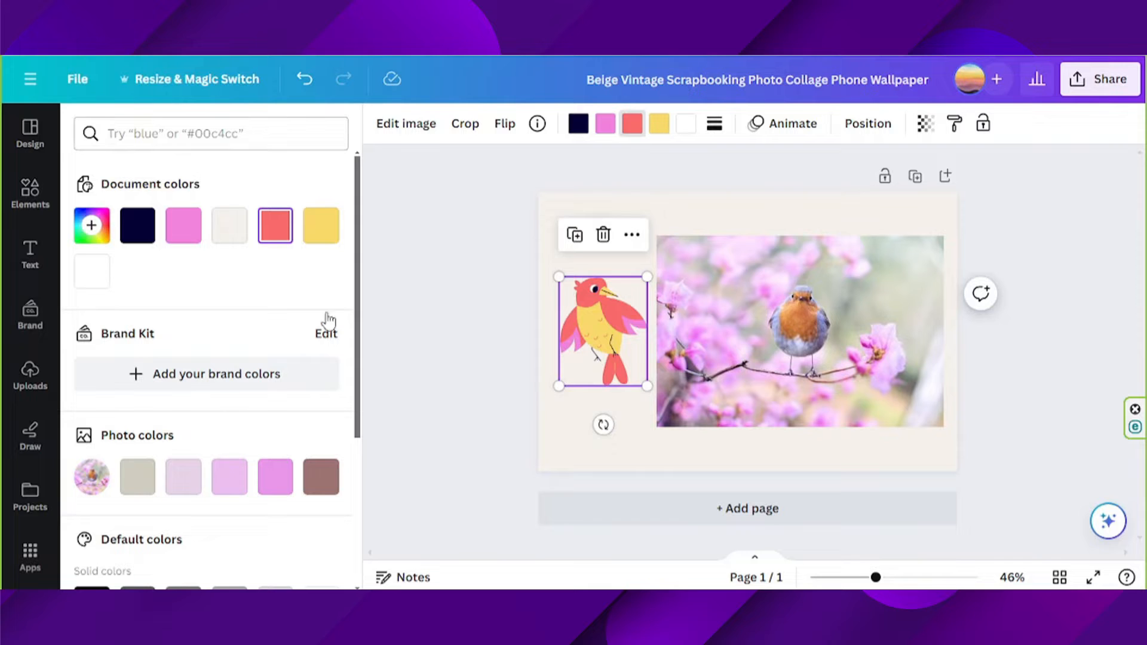
mouse_move(280, 262)
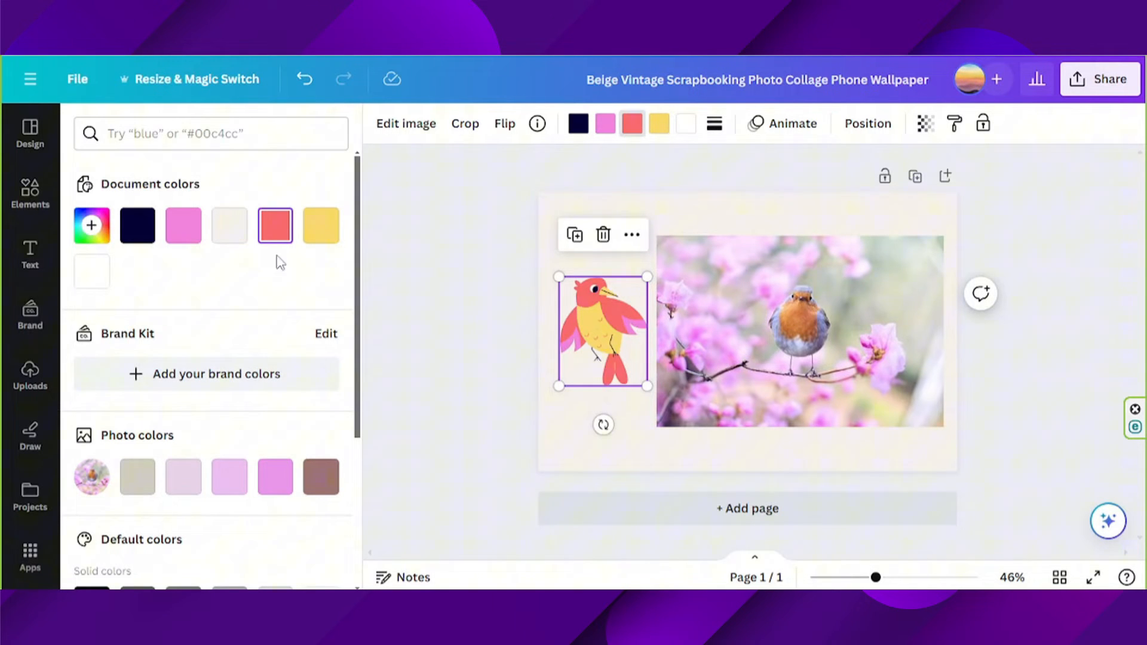
mouse_move(91, 225)
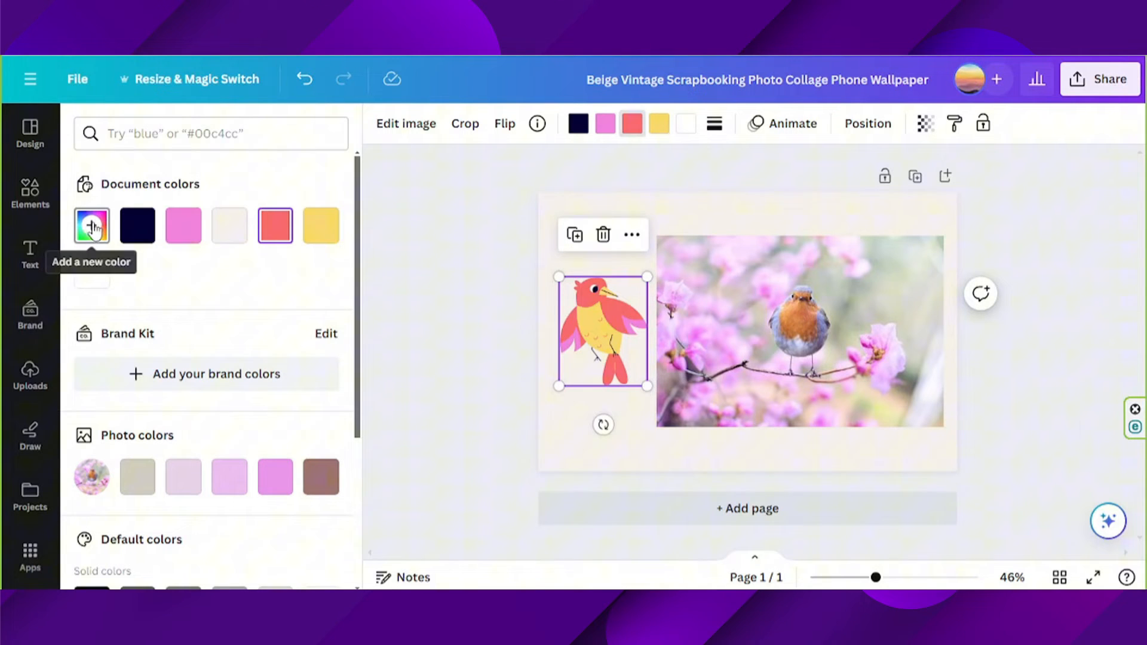
Replace the bird's pink and coral with custom orange and grey from the colour picker.
left_click(92, 224)
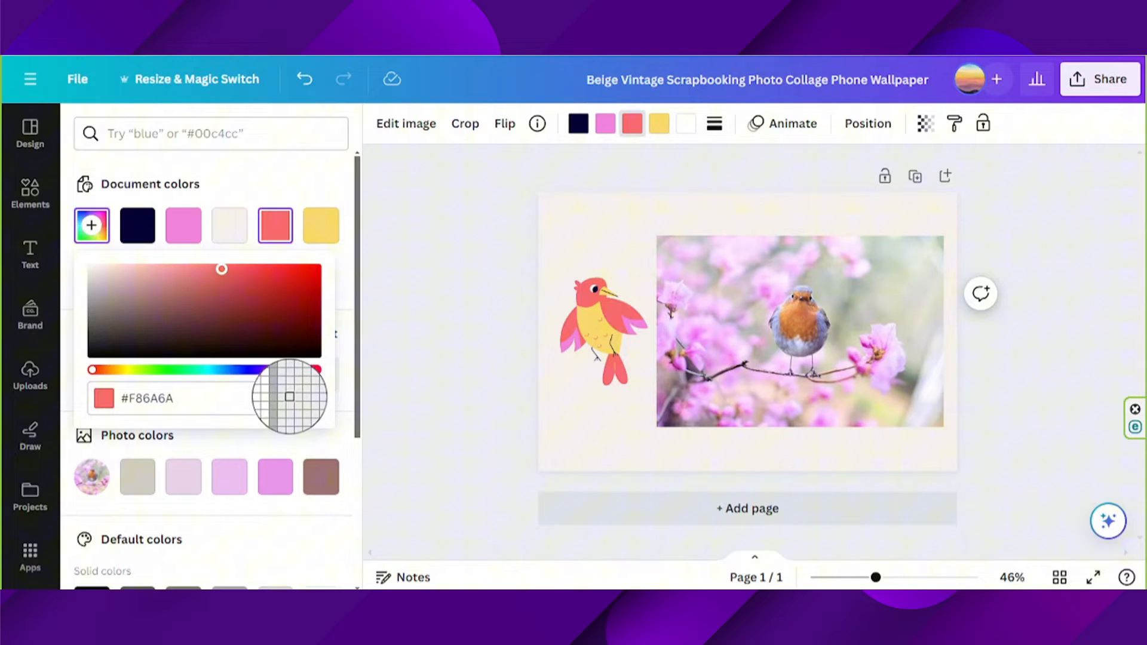
left_click(304, 399)
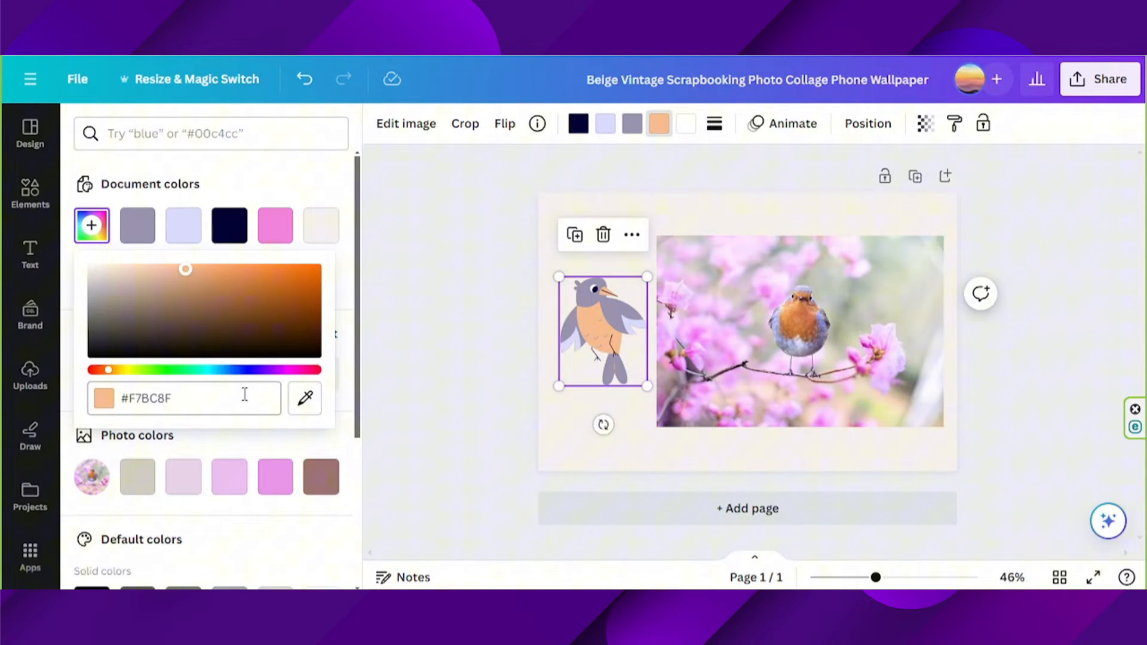
left_click(373, 358)
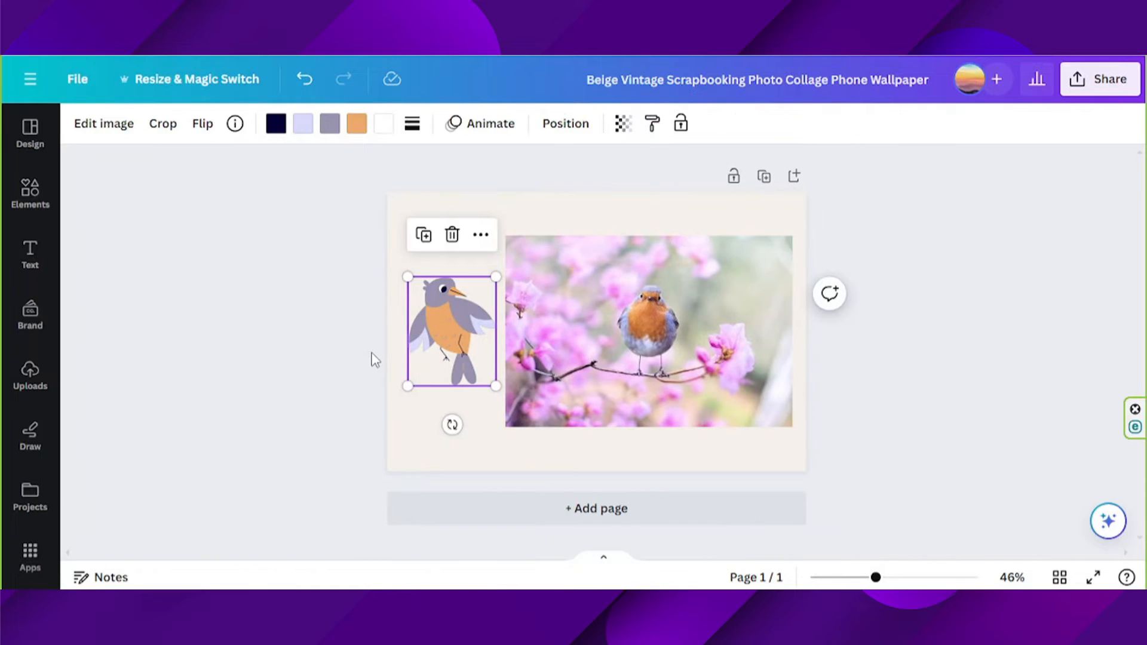
Select the robin photo and bring up its photo editing options.
left_click(646, 340)
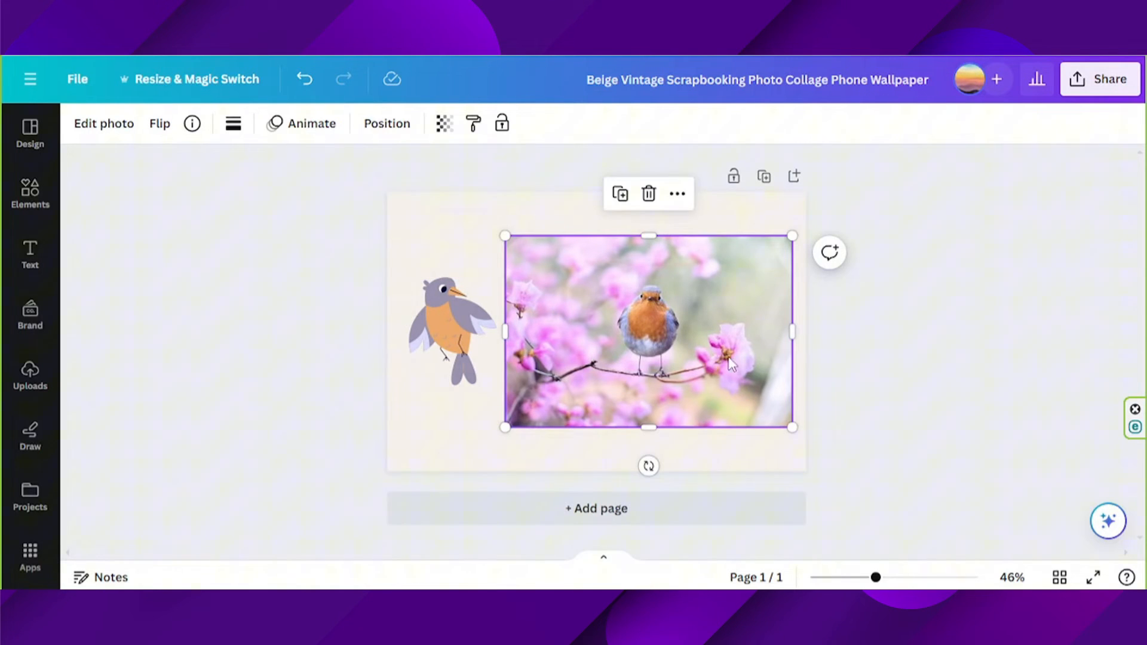
mouse_move(719, 358)
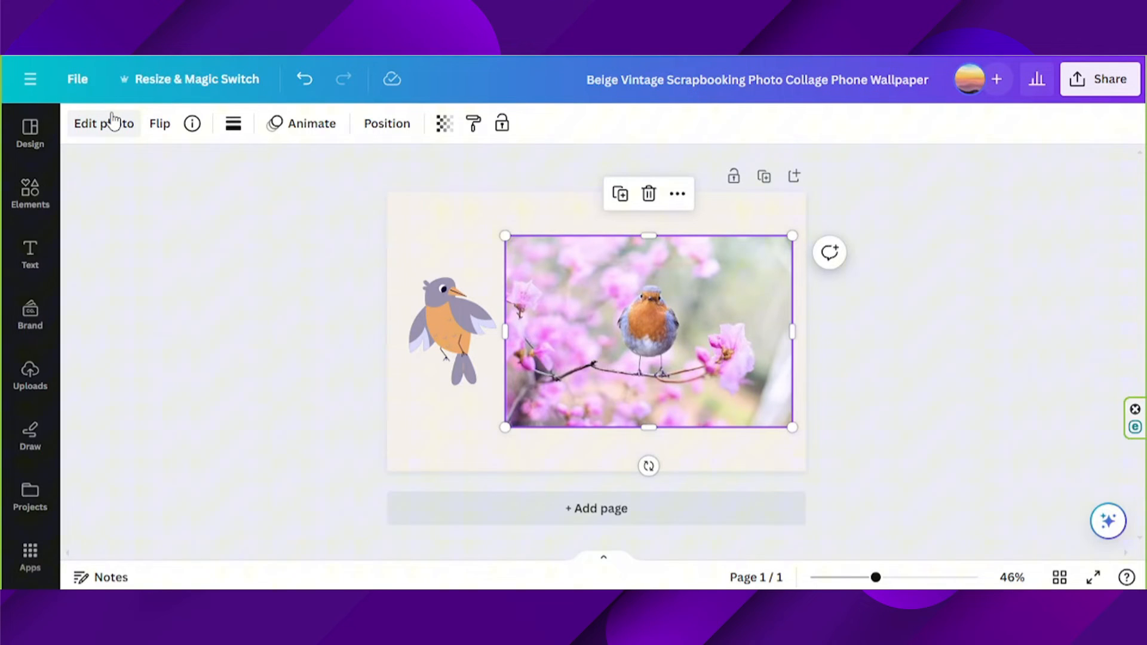
left_click(104, 123)
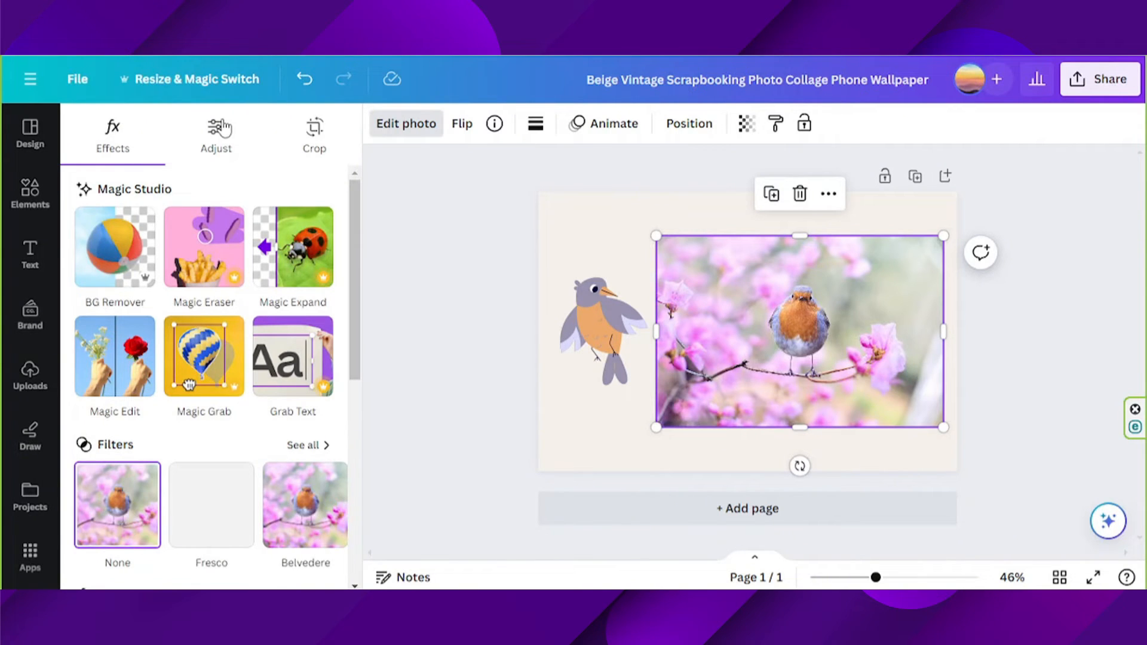
In Adjust, limit the area to Background so only the robin photo's backdrop is affected.
left_click(215, 134)
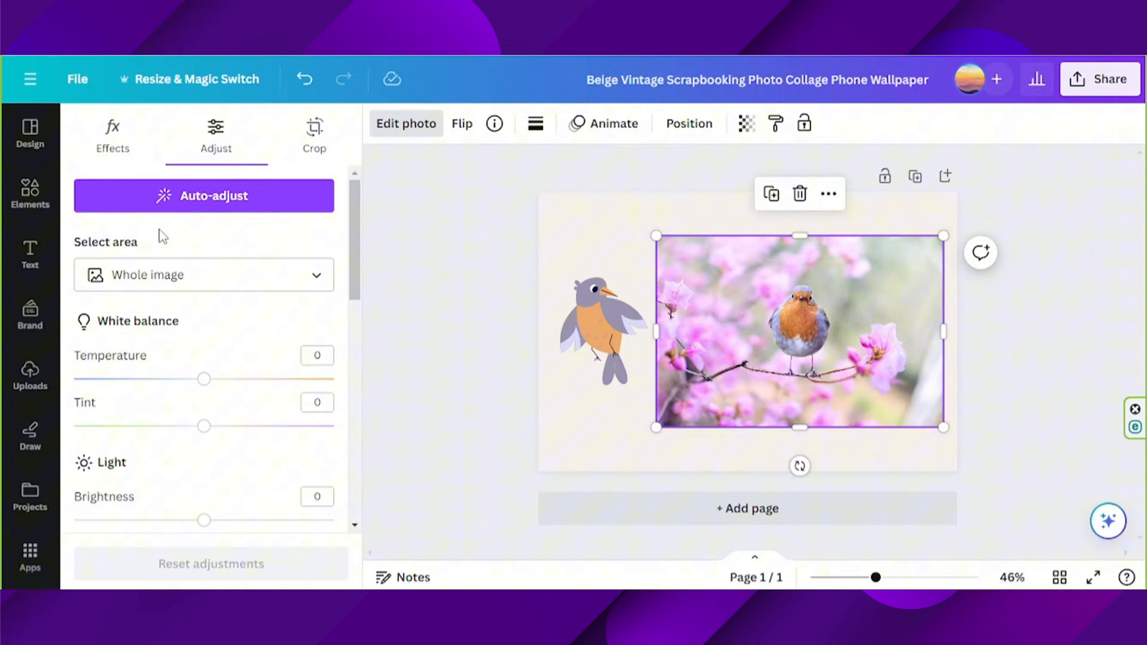
left_click(203, 275)
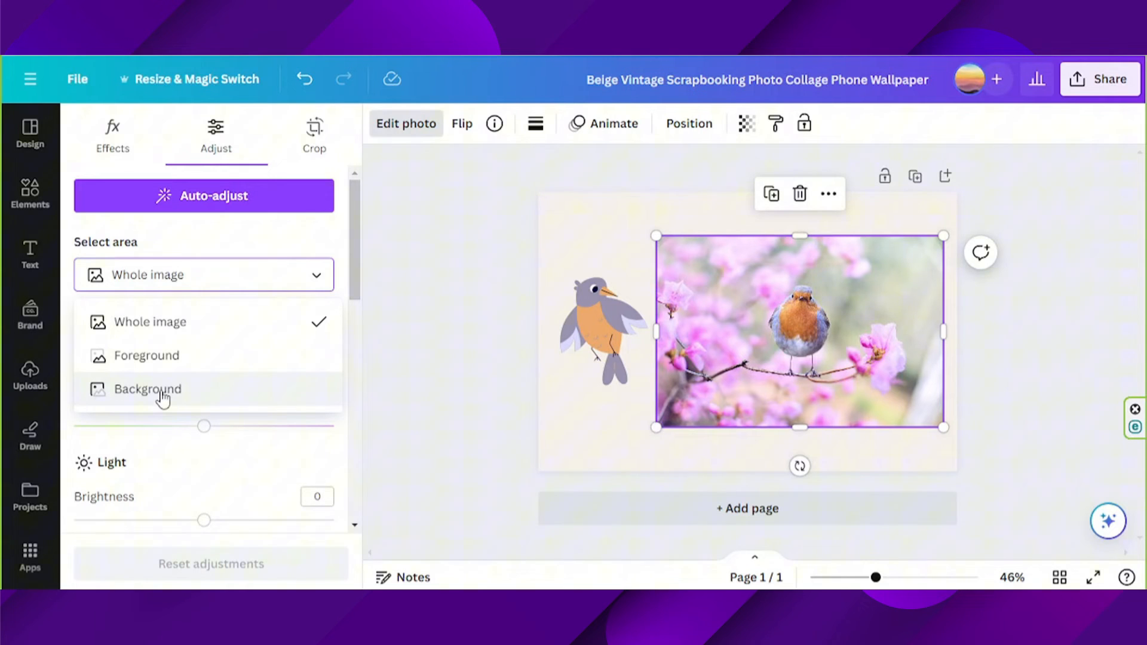
left_click(148, 389)
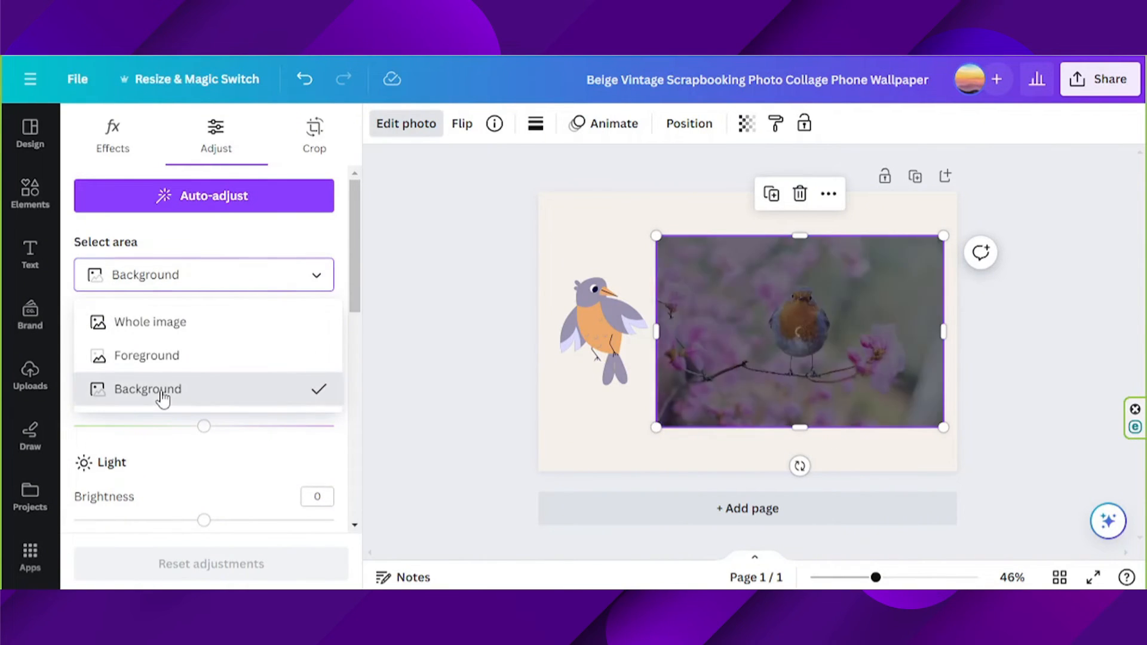
left_click(147, 390)
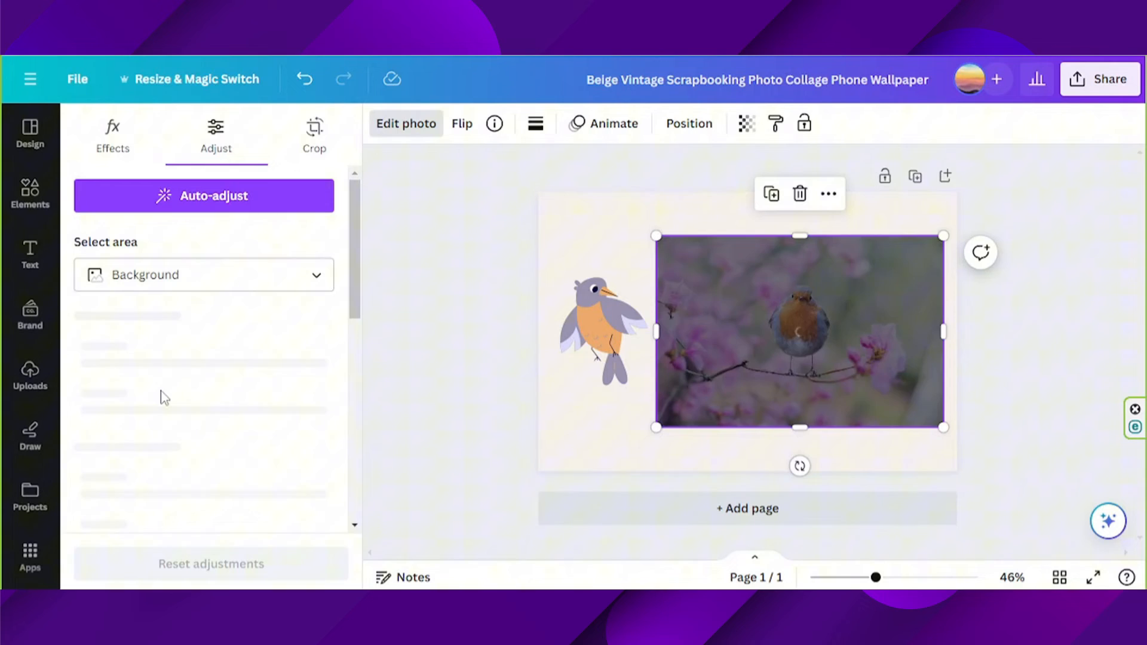
left_click(203, 275)
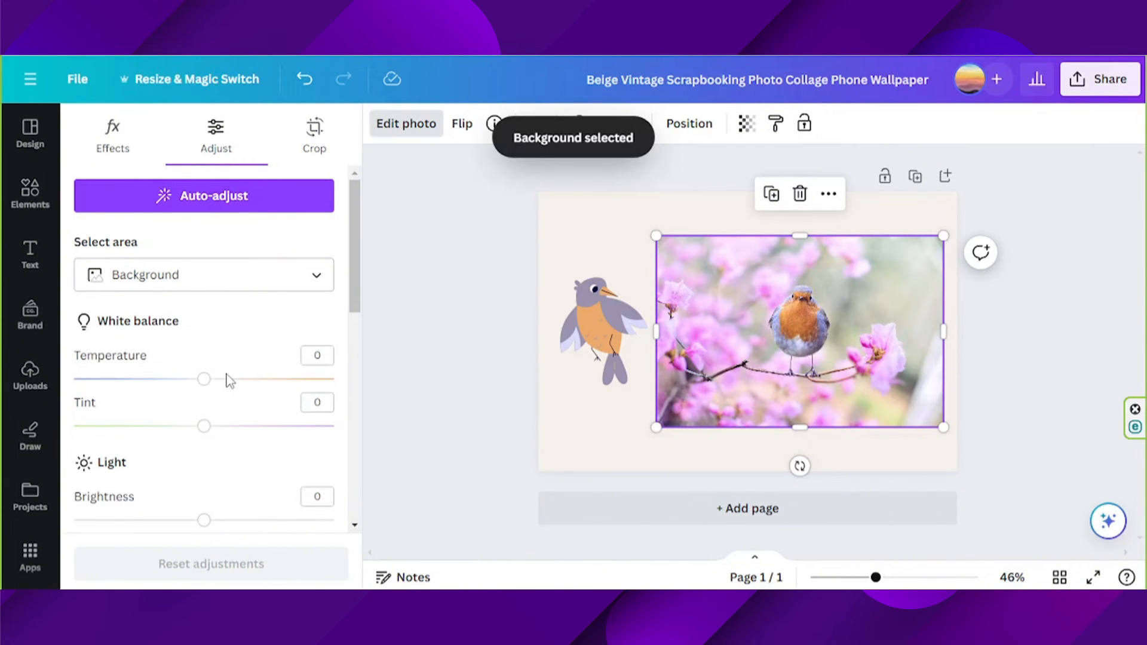
mouse_move(215, 410)
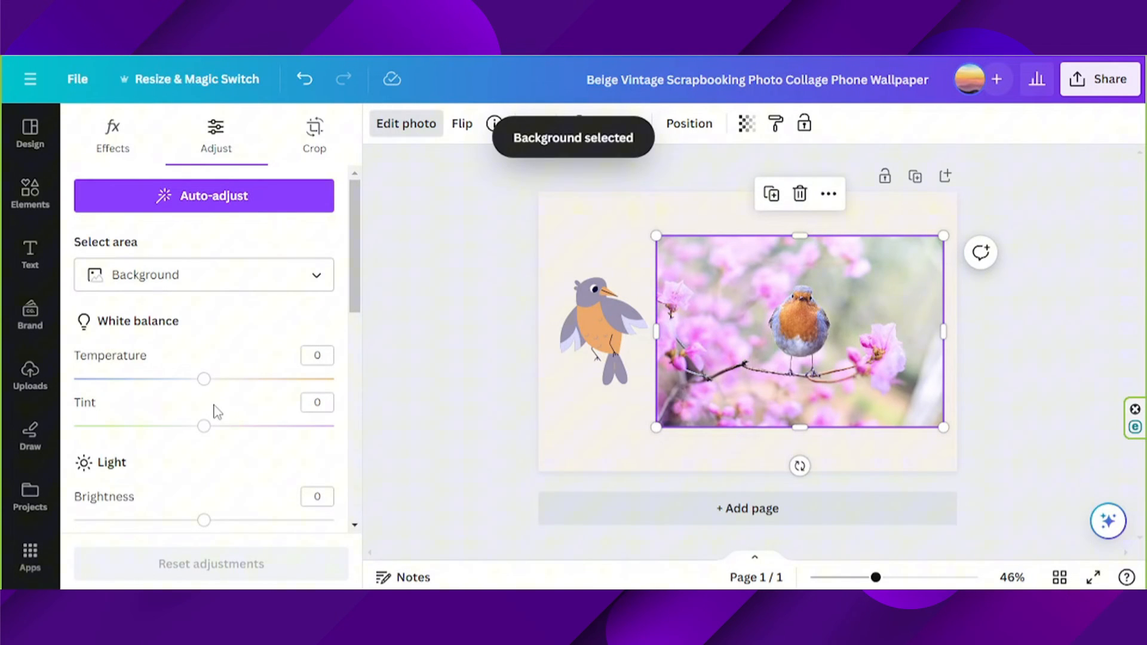
Set the background's Saturation to -100, turning the blossoms grey while the robin stays in colour.
scroll("down", 3)
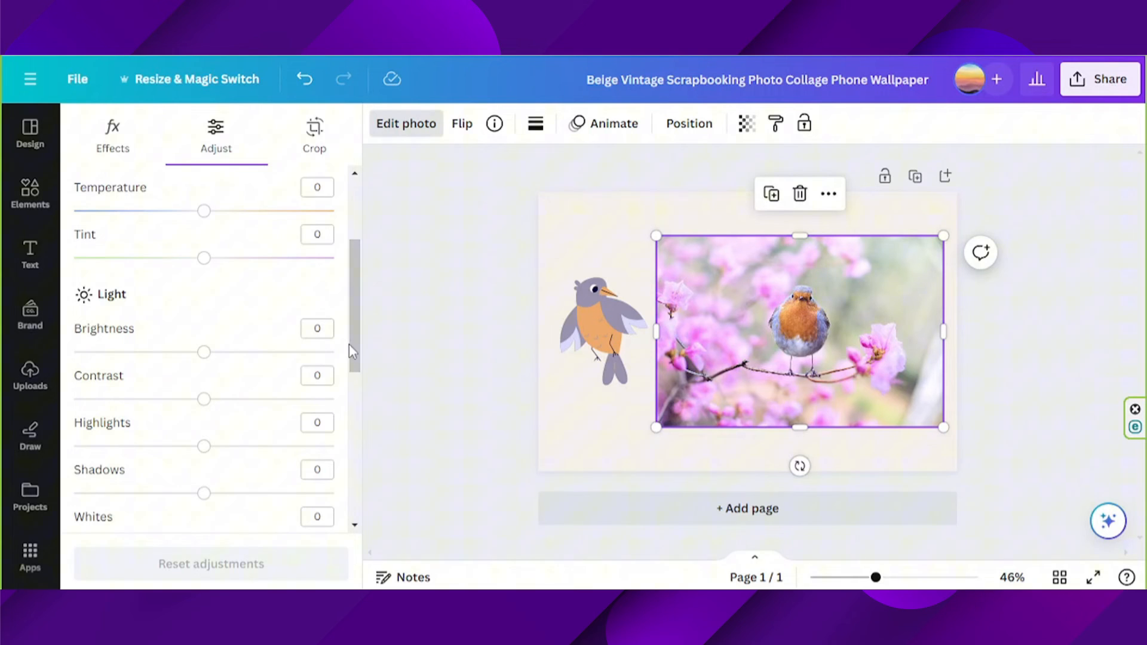
scroll("down", 3)
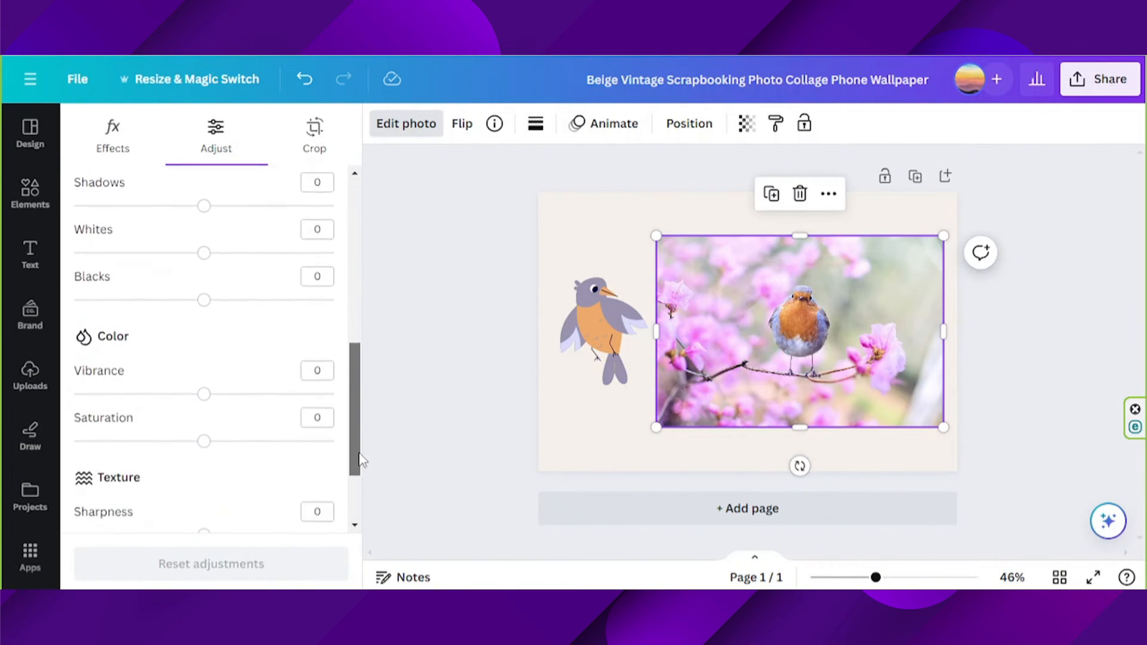
scroll("down", 3)
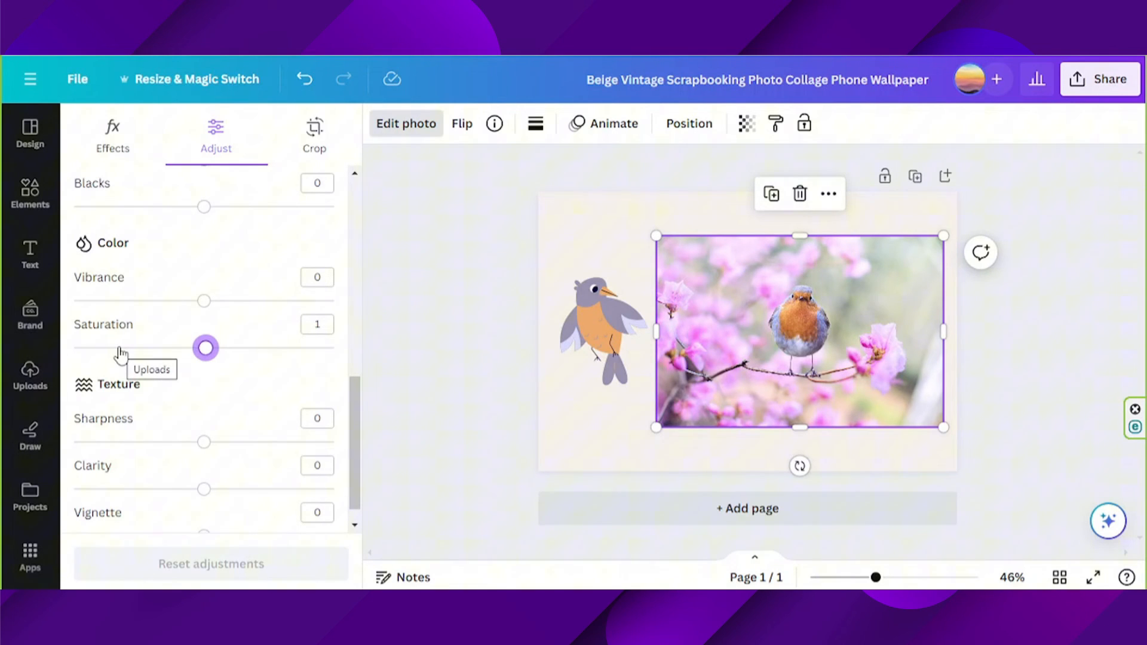
left_click_drag(204, 348, 72, 347)
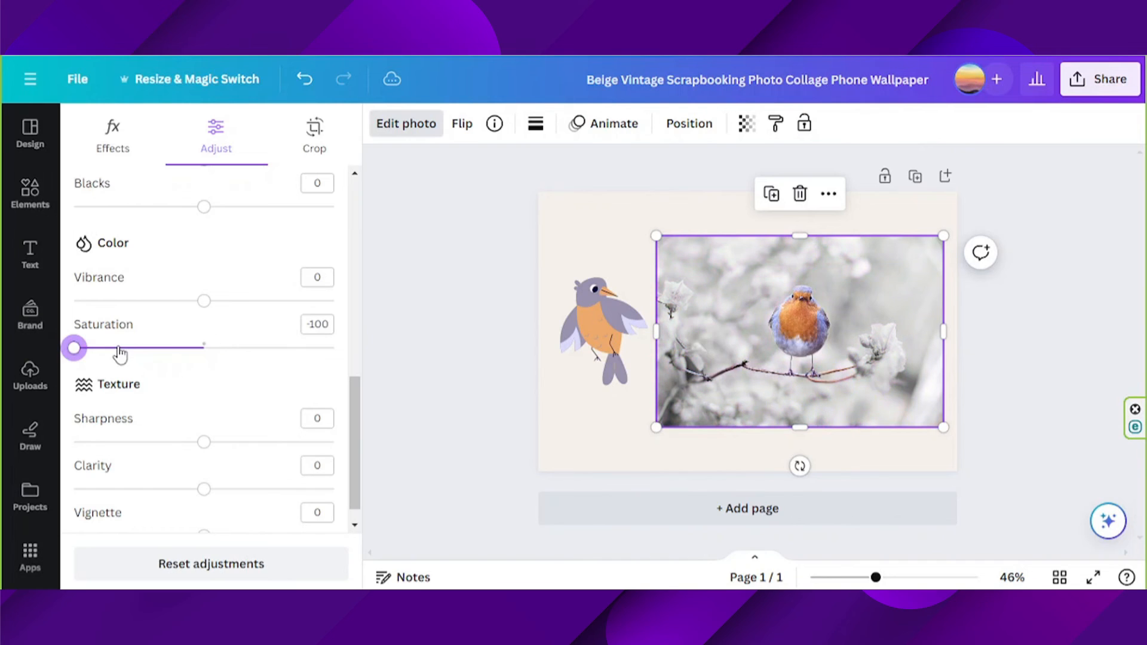